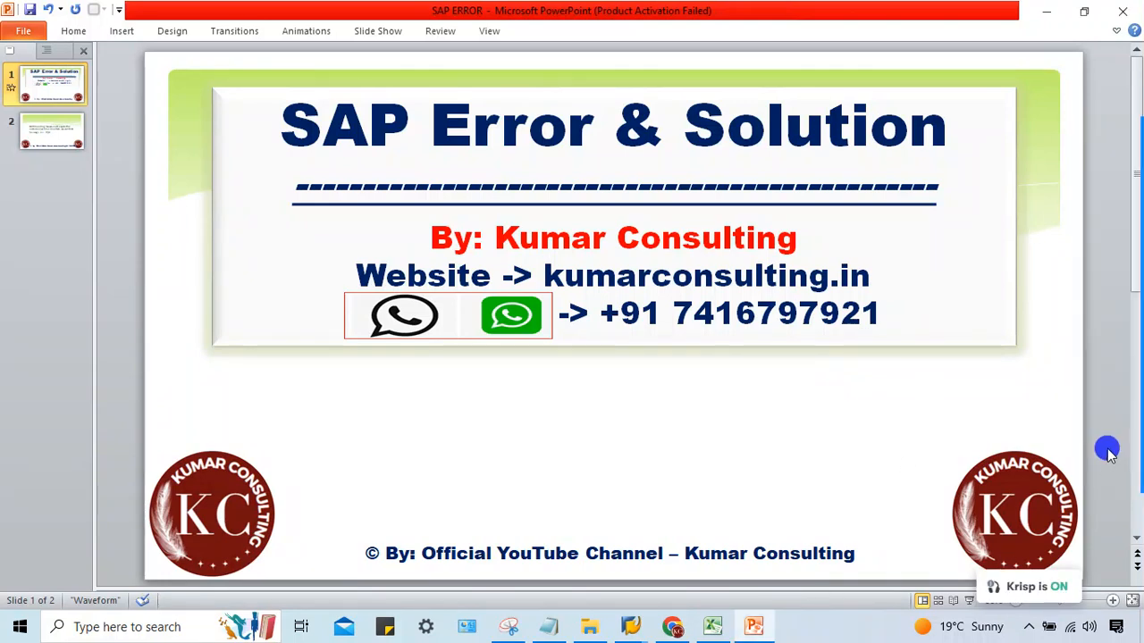
pyautogui.moveTo(1112, 454)
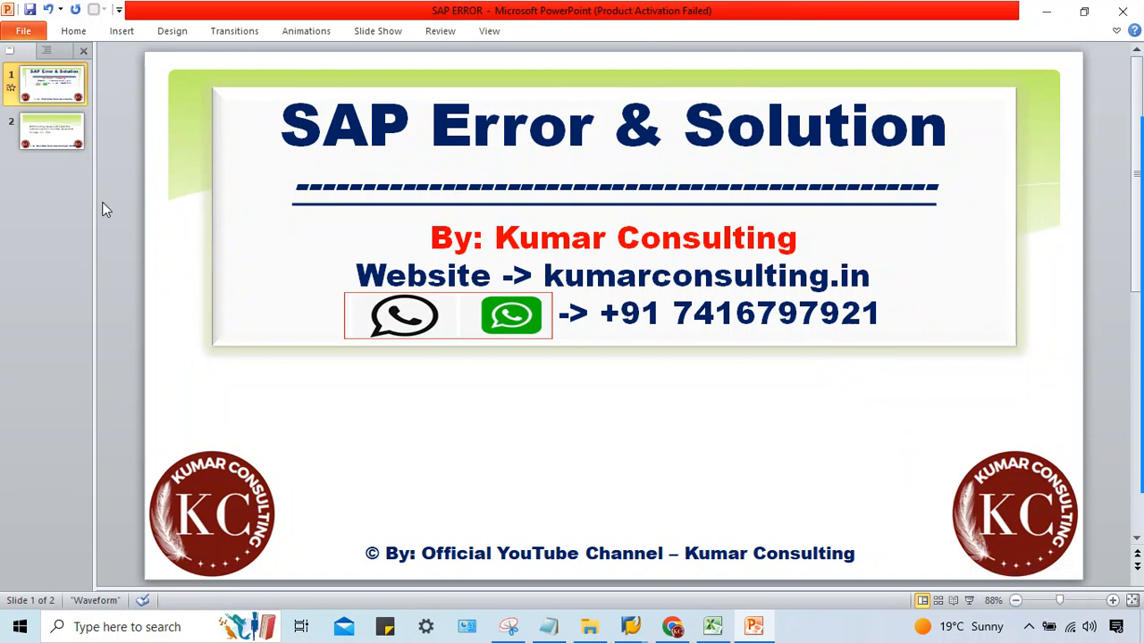
# Step: Start a new SAP session from the vendor invoice screen via System > Create Session
pyautogui.click(50, 130)
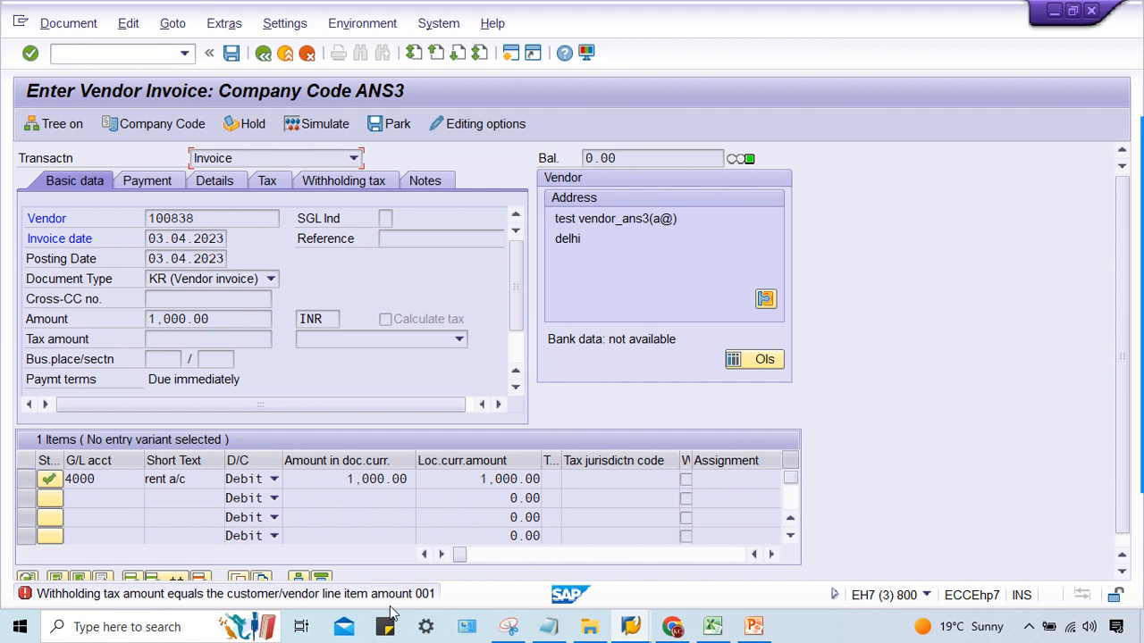
pyautogui.moveTo(357, 601)
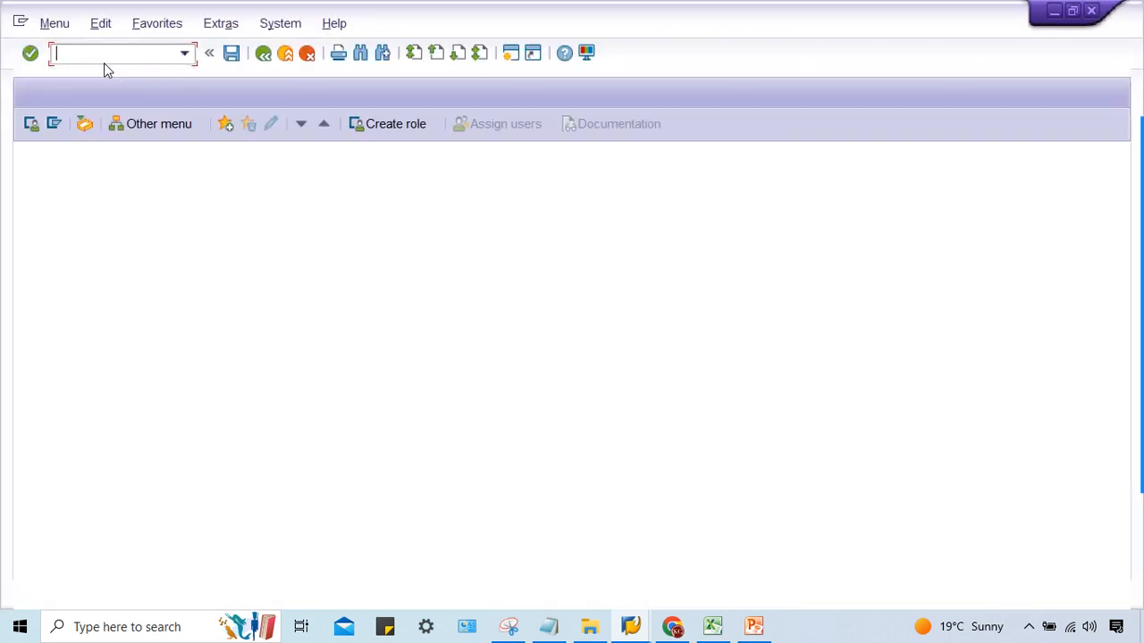
# Step: Run SPRO and enter the SAP Reference IMG, expanding Financial Accounting Global Settings (New)
pyautogui.write('spro')
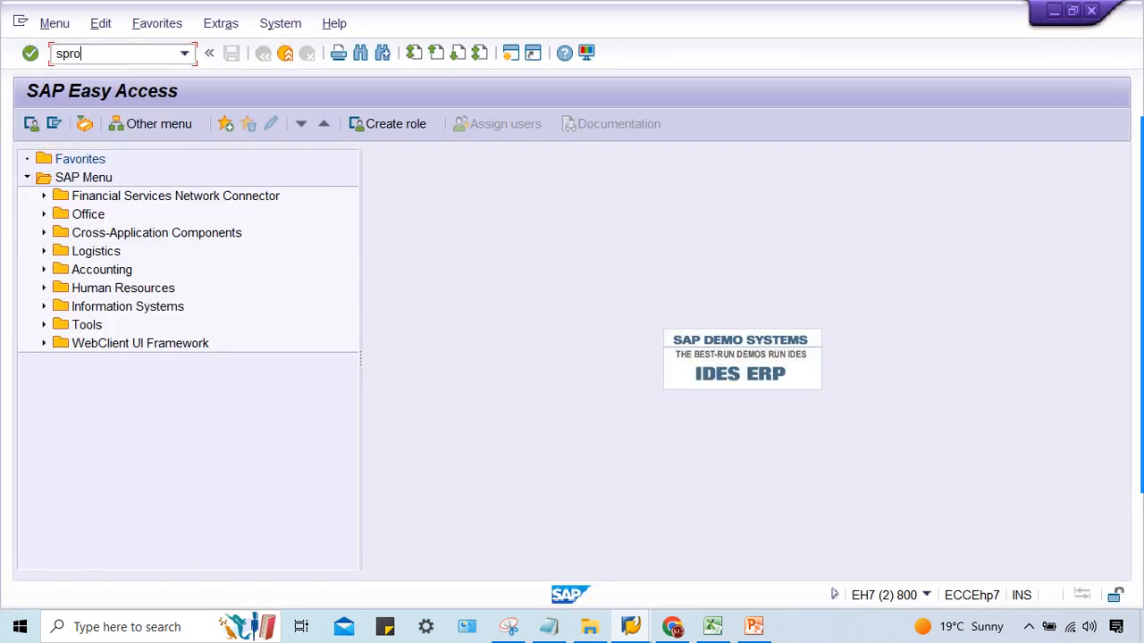
pyautogui.press('Enter')
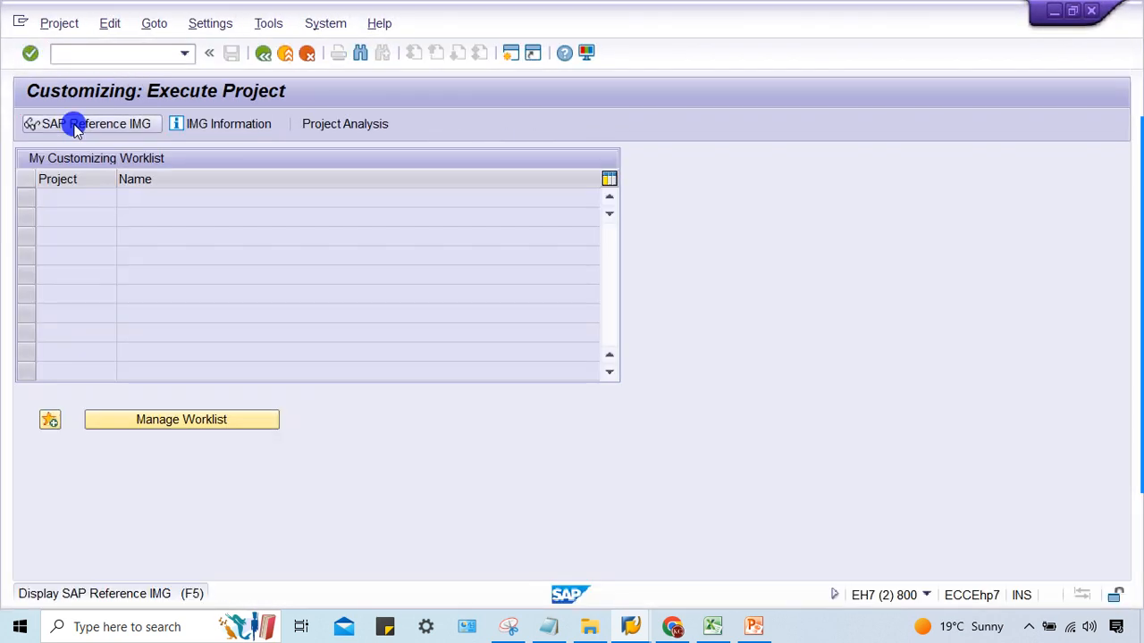
pyautogui.click(86, 124)
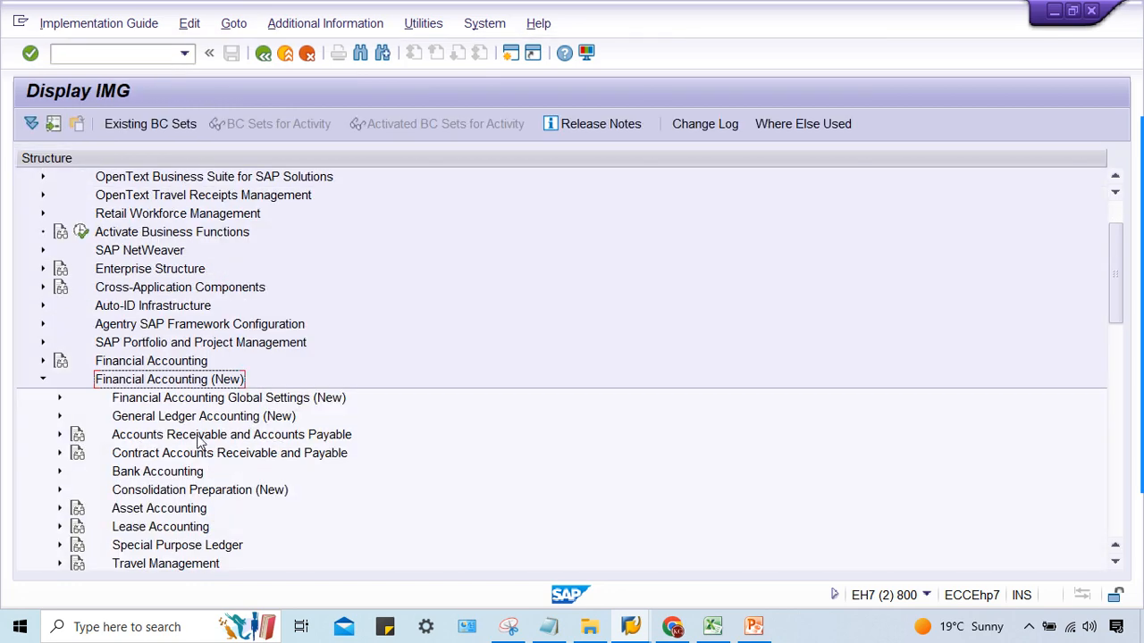
pyautogui.click(229, 397)
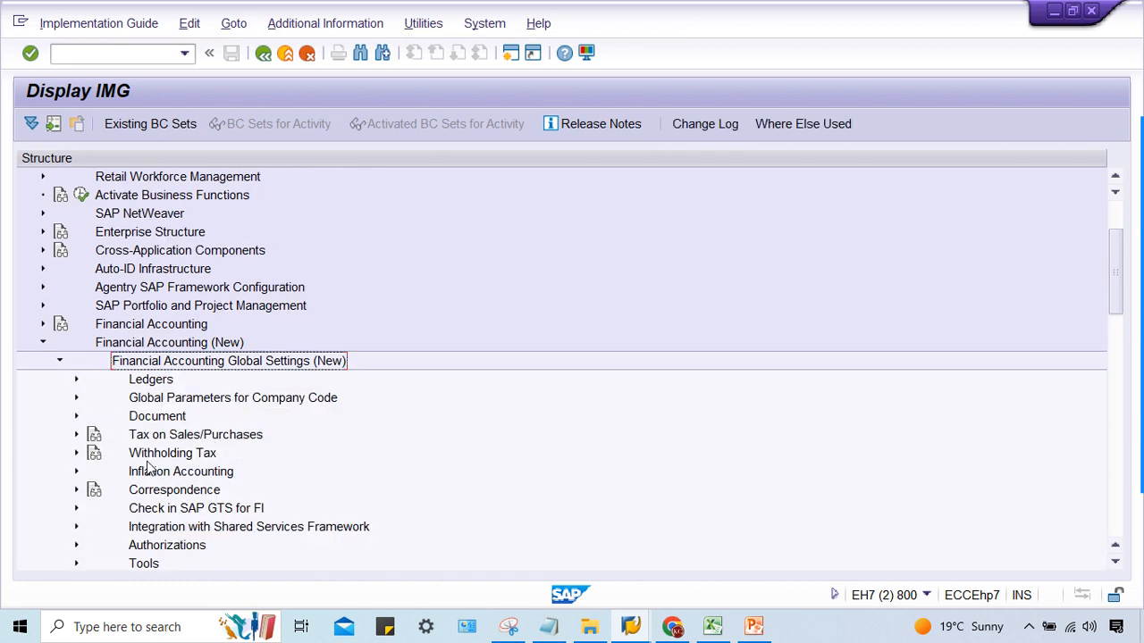
pyautogui.moveTo(143, 457)
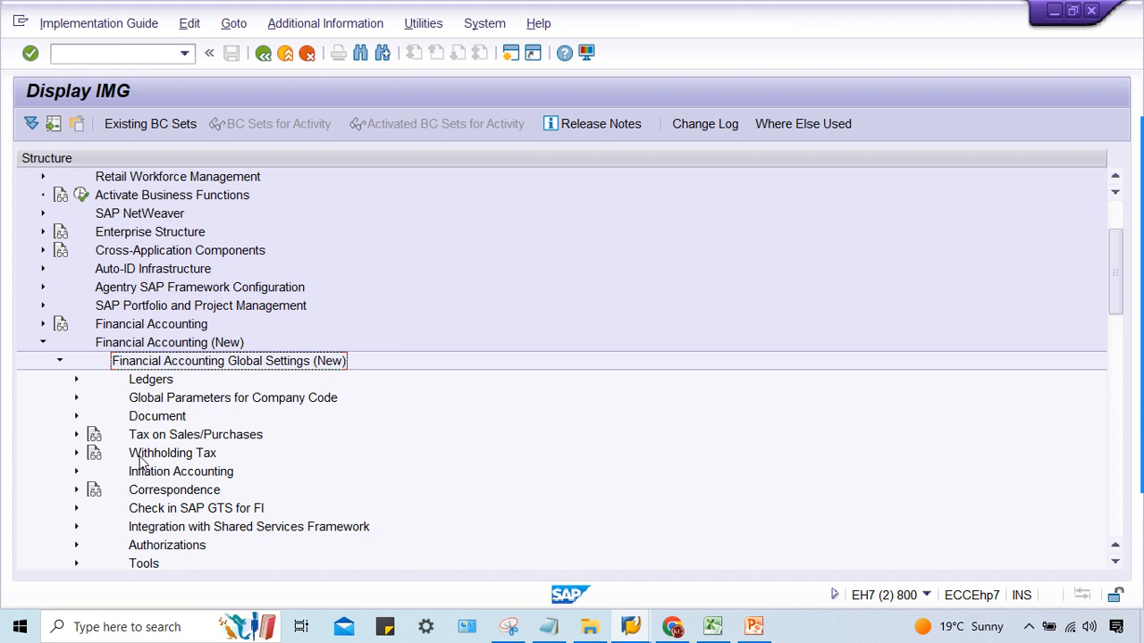
# Step: Expand Withholding Tax > Withholding Tax Code and launch Define Withholding Tax Codes
pyautogui.click(172, 454)
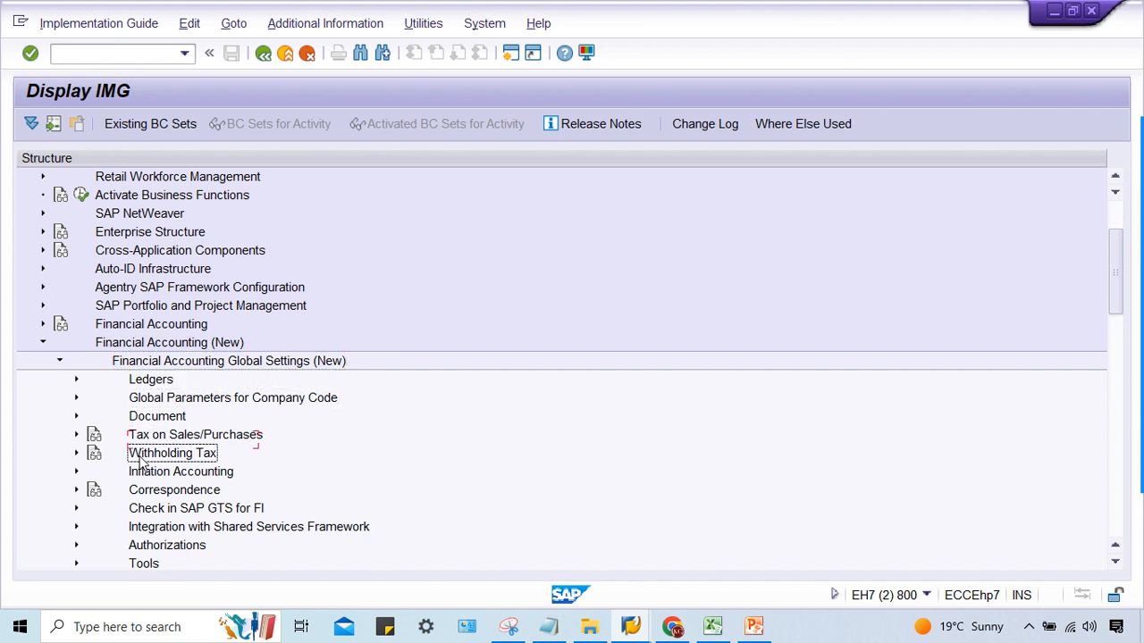
pyautogui.click(75, 454)
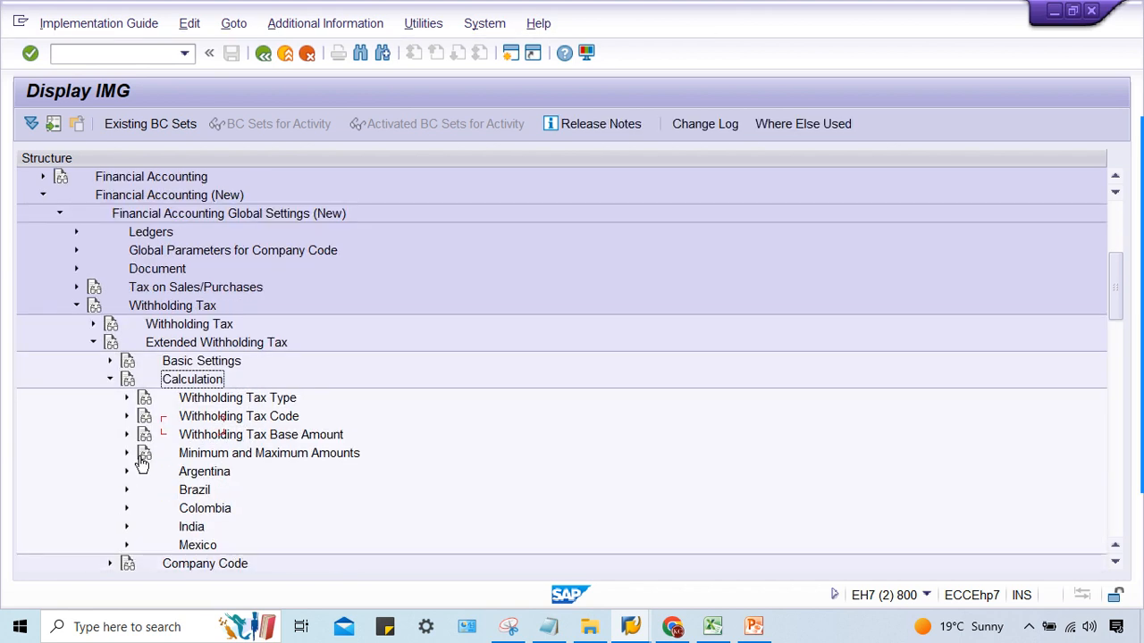
pyautogui.click(125, 416)
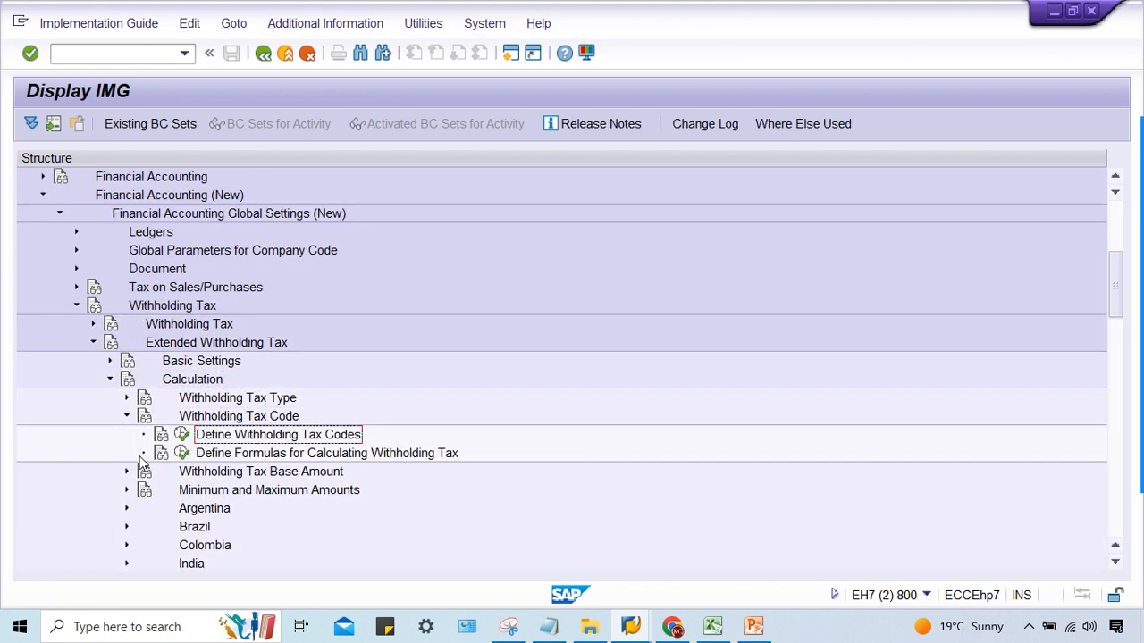
pyautogui.doubleClick(279, 435)
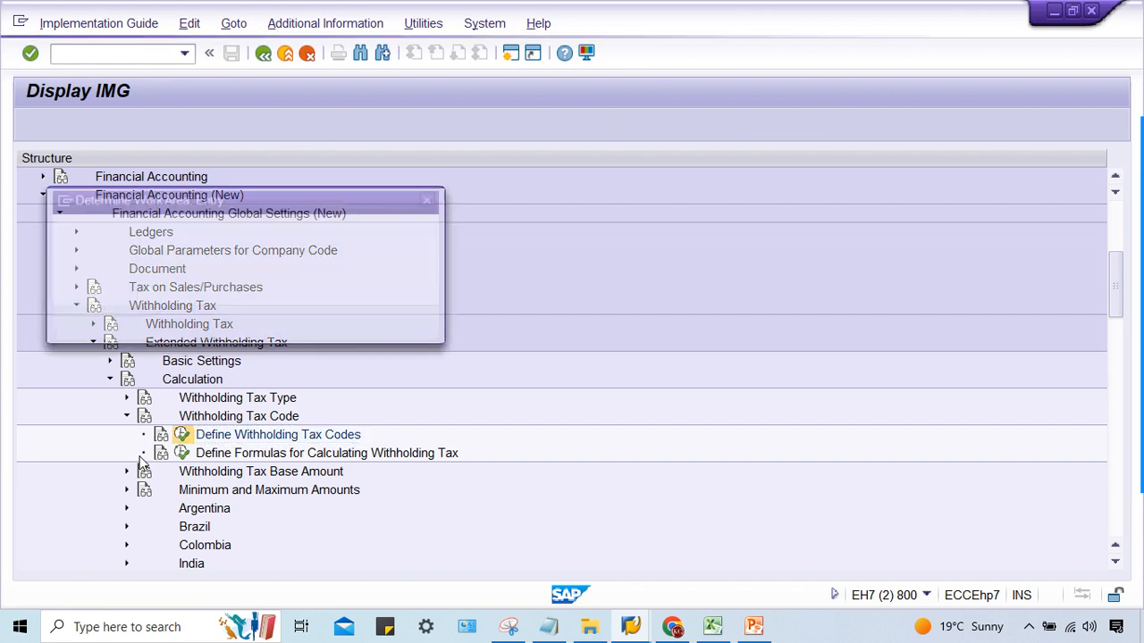
# Step: Enter the tax code definitions, then run XK02 to reach vendor 100838's withholding tax data
pyautogui.doubleClick(279, 434)
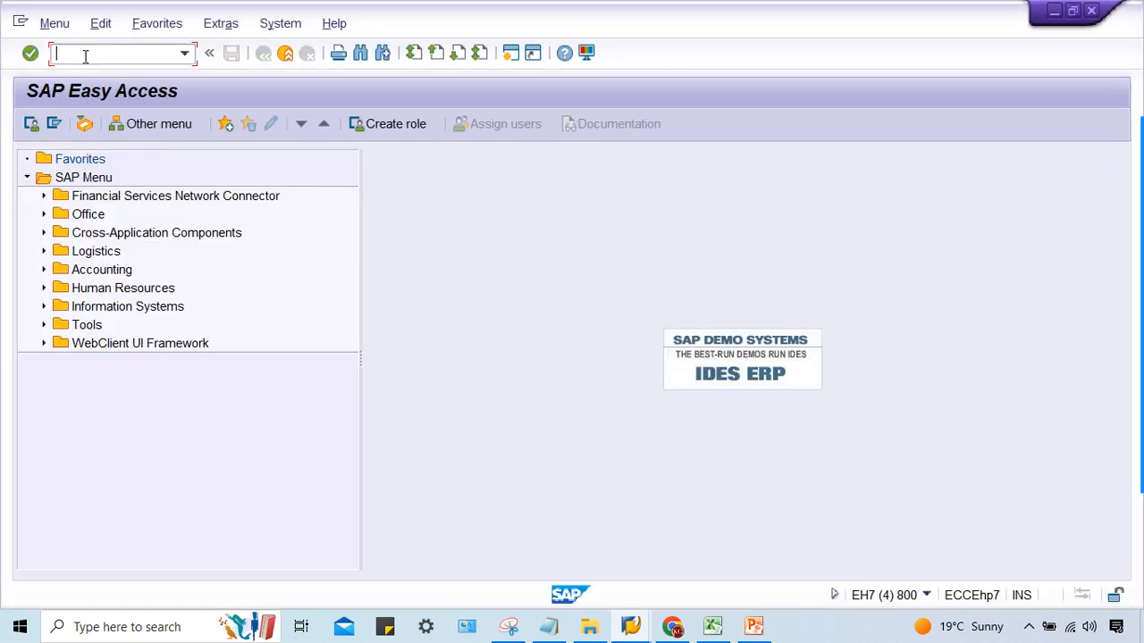
pyautogui.write('xk02')
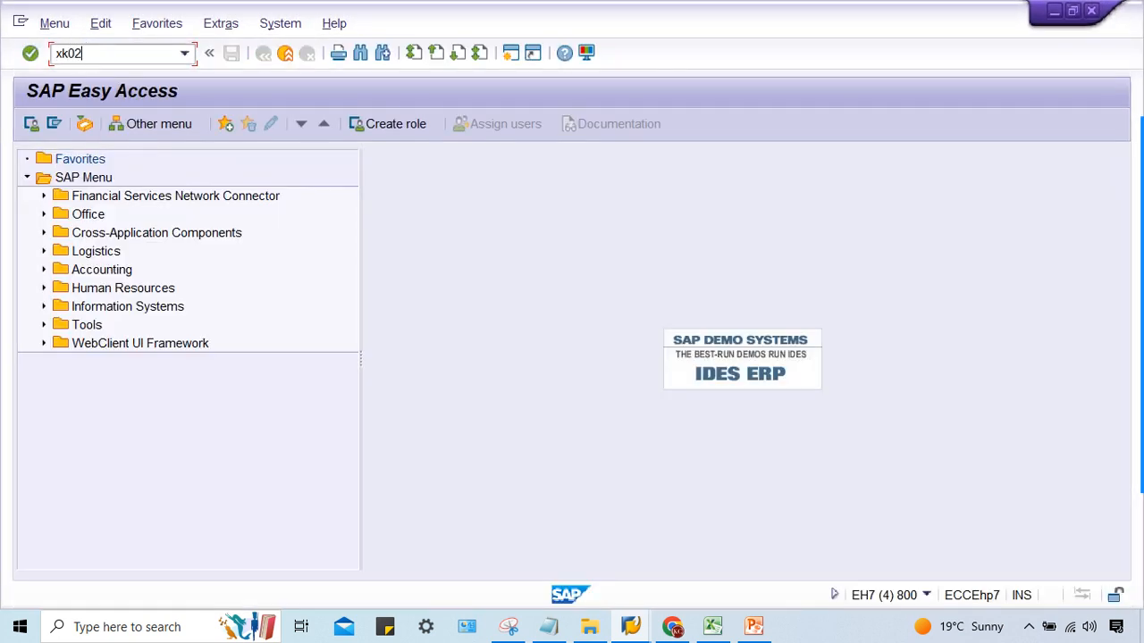
pyautogui.press('Enter')
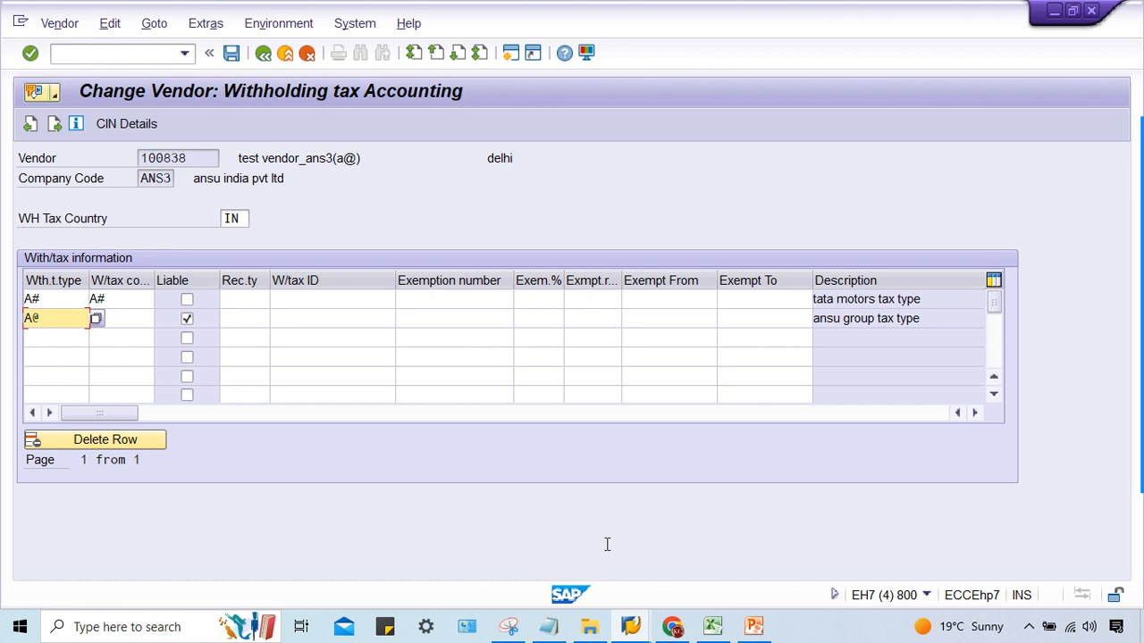
# Step: Position the India code overview at tax type A# and display code A# (tds on rent) details
pyautogui.click(96, 318)
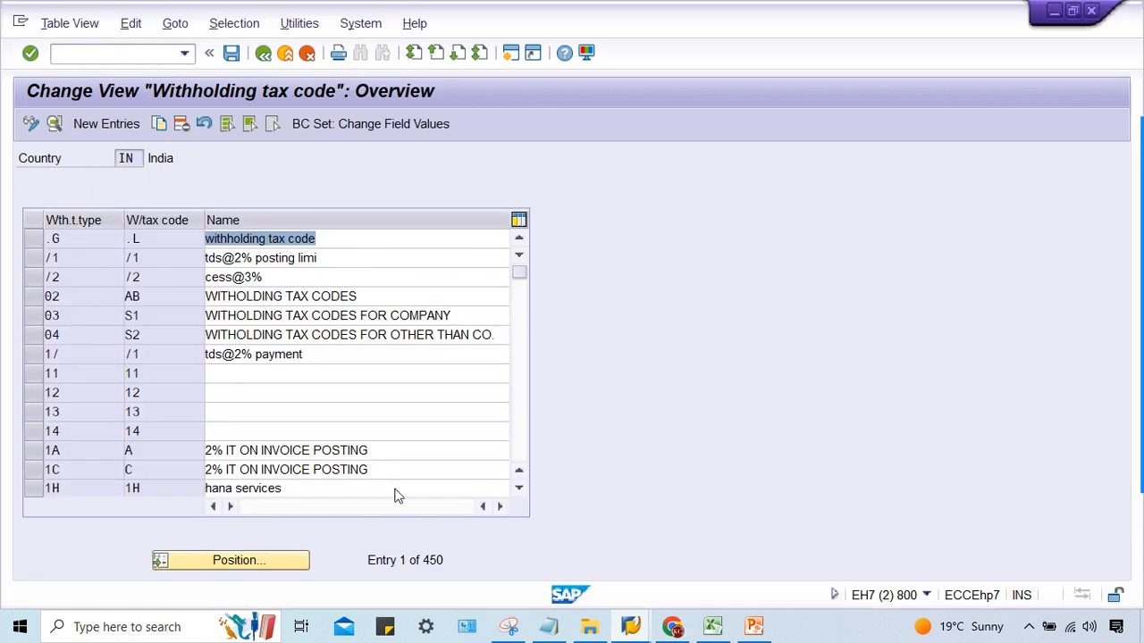
pyautogui.click(105, 124)
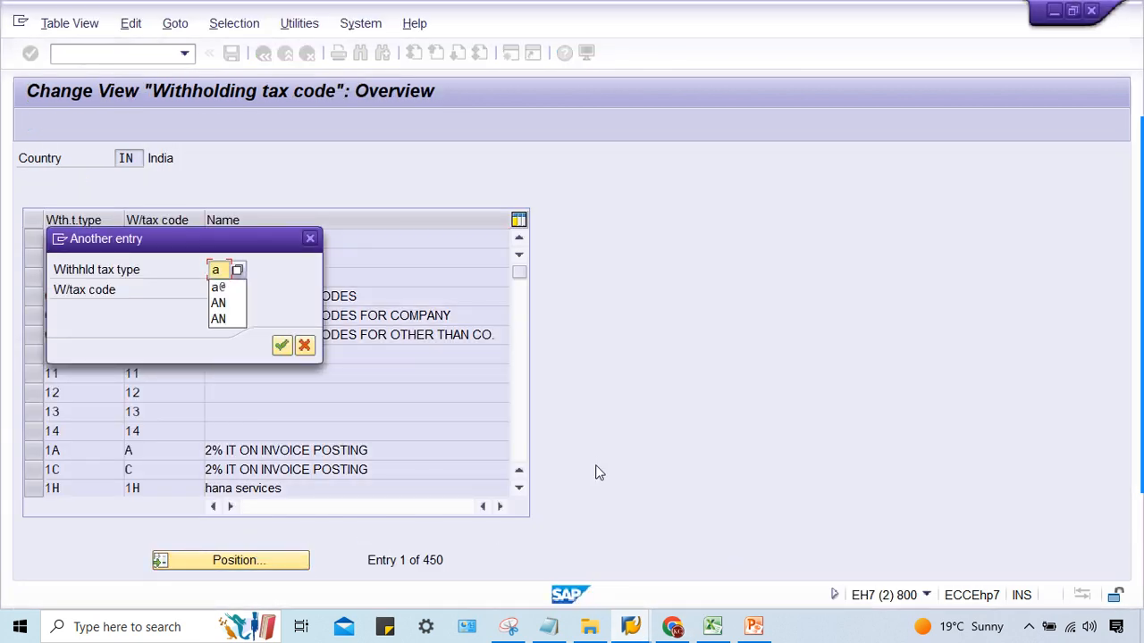
pyautogui.click(218, 302)
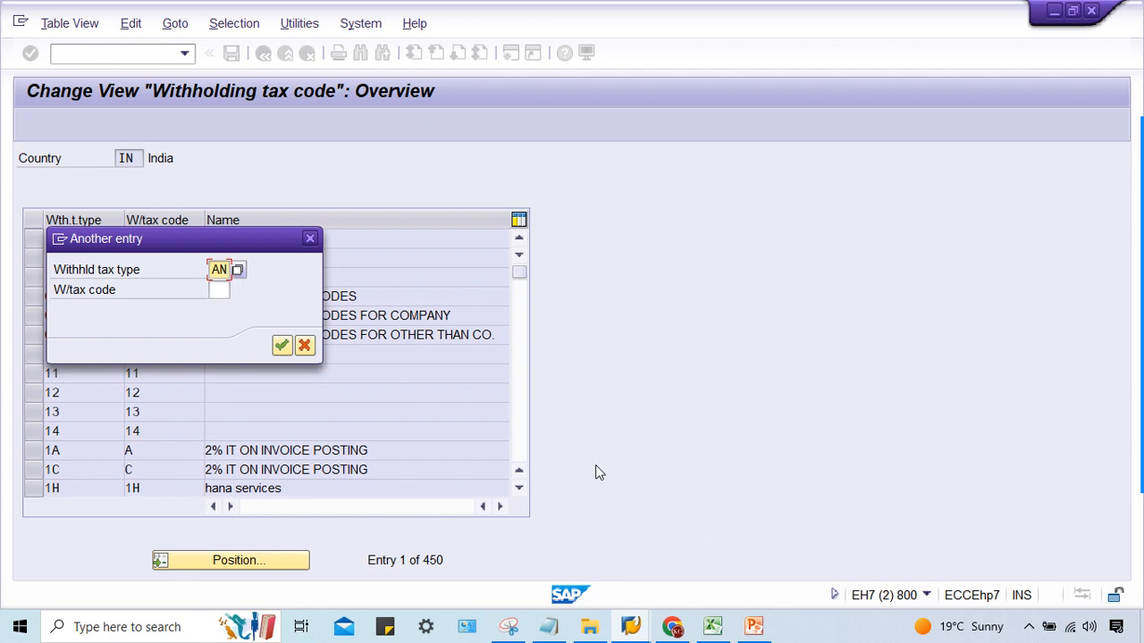
pyautogui.click(238, 270)
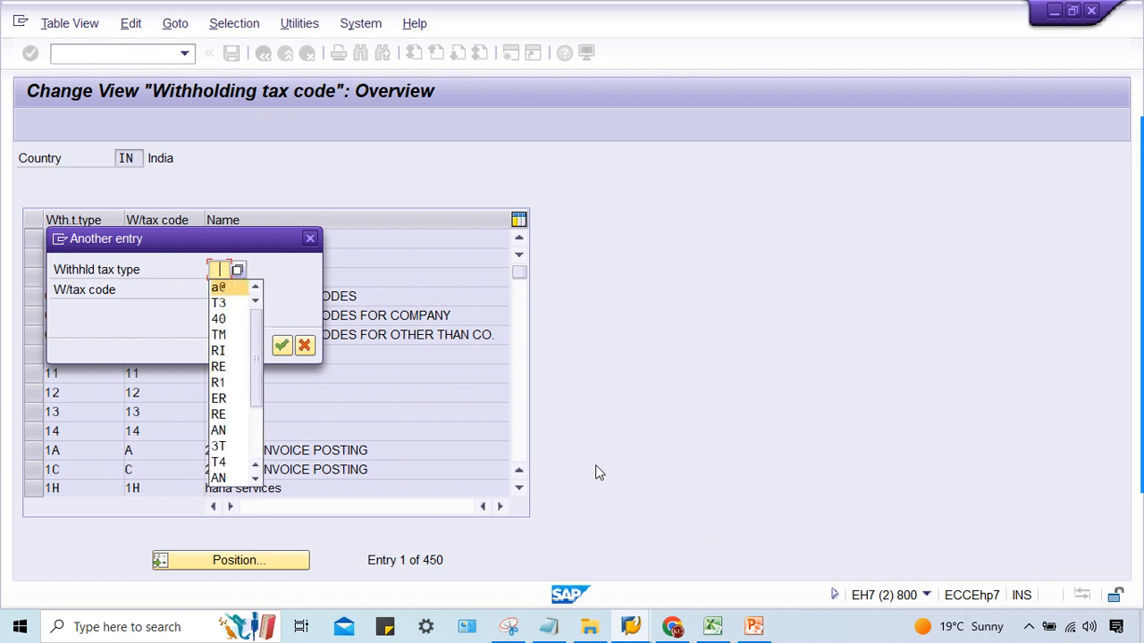
pyautogui.click(283, 344)
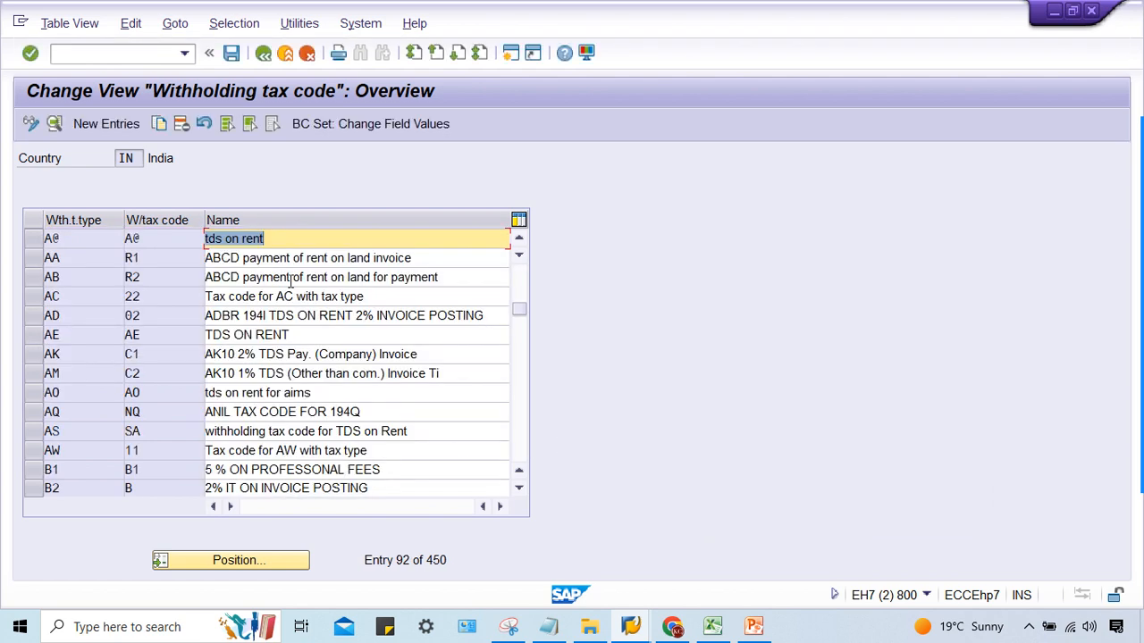
pyautogui.doubleClick(234, 239)
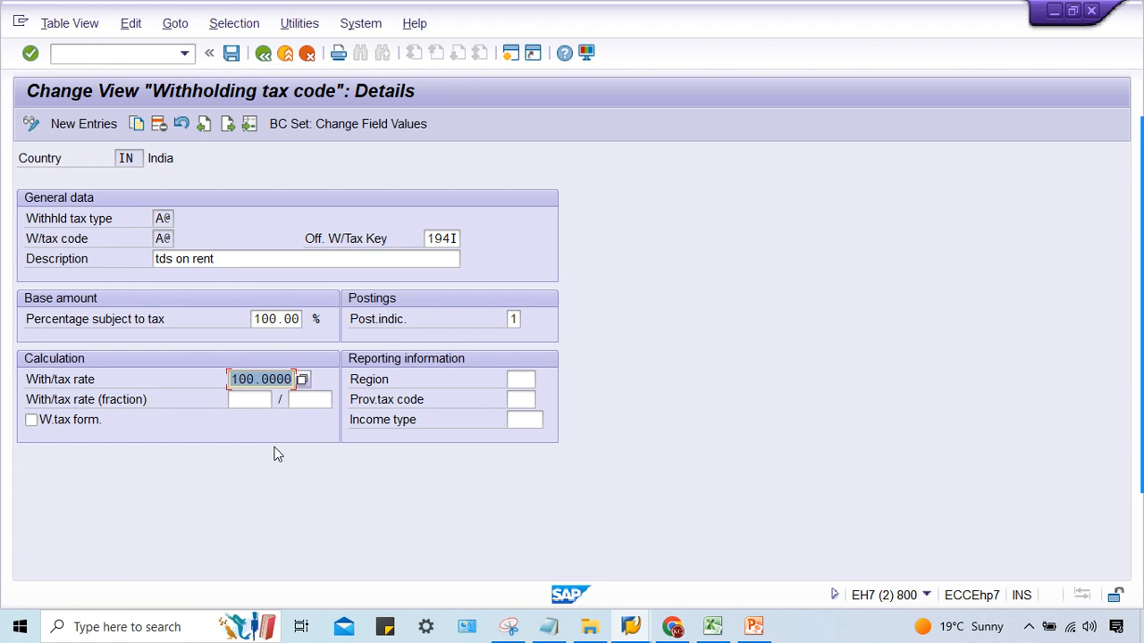
# Step: Overwrite tax code A#'s withholding tax rate with 10
pyautogui.write('100838')
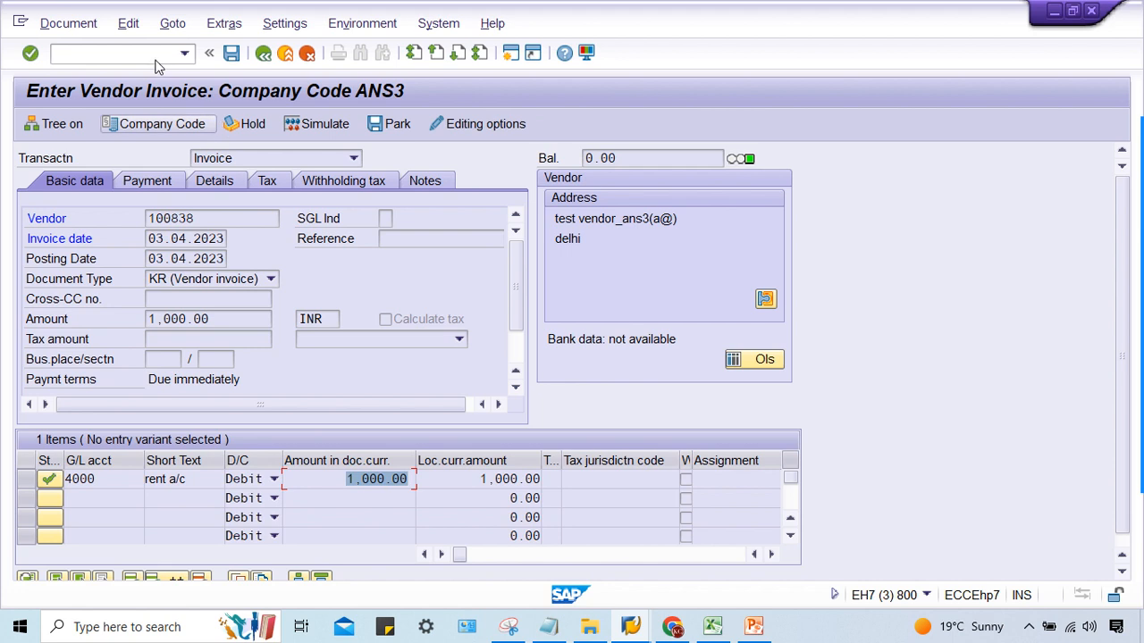
# Step: Re-enter the invoice: vendor 100838, amount 1000, G/L account 4000 with amount 1000
pyautogui.click(63, 53)
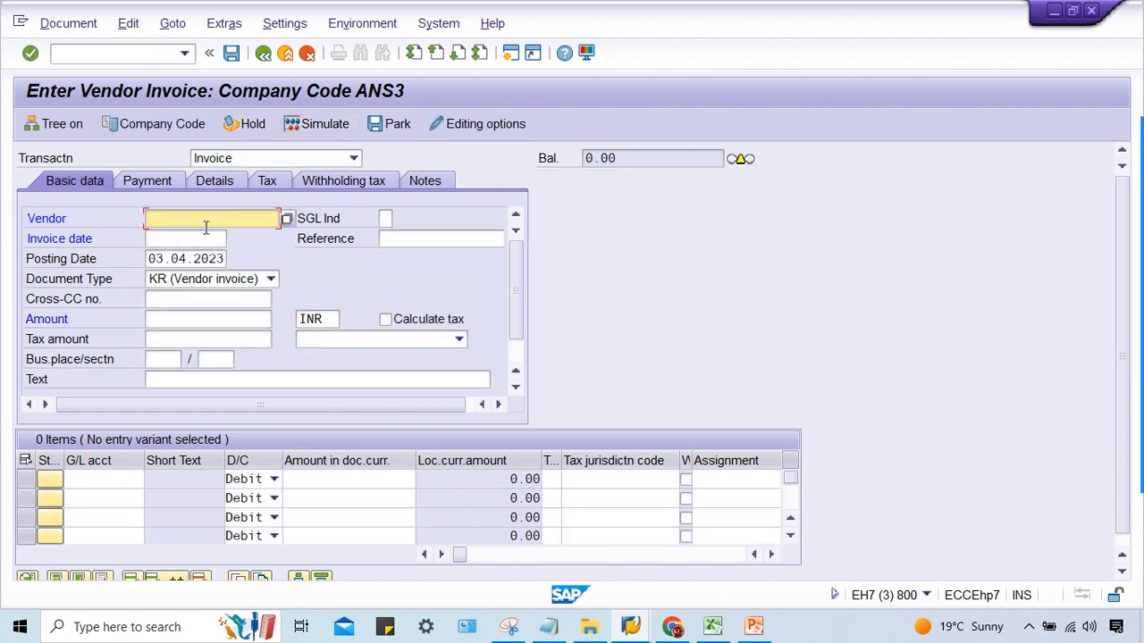
pyautogui.write('100838')
pyautogui.click(186, 238)
pyautogui.write('03.04.2023')
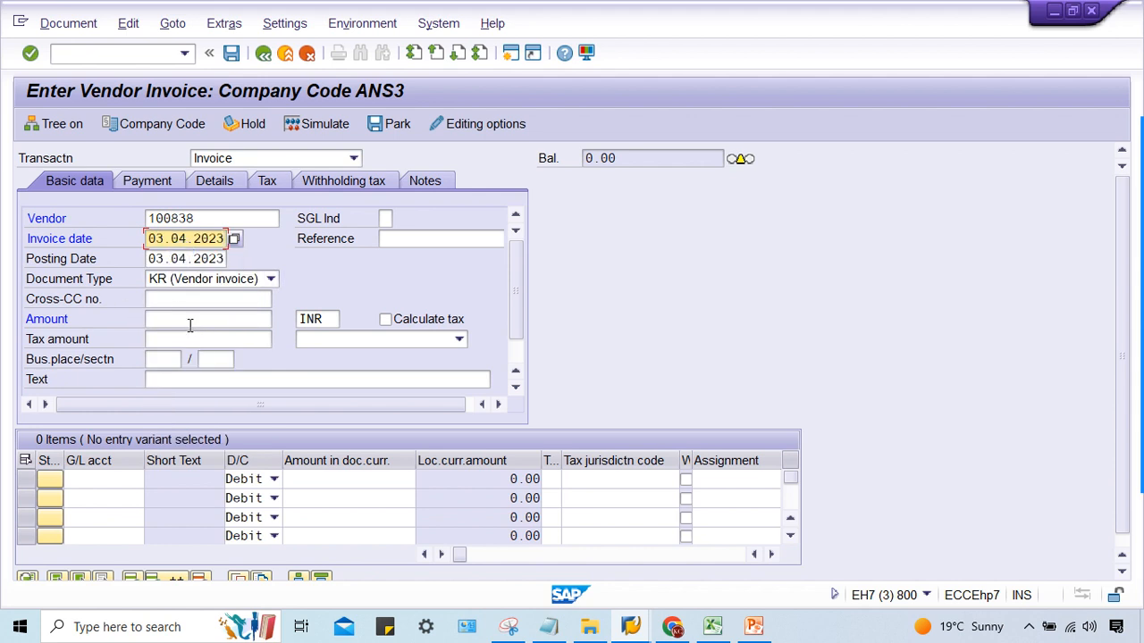
pyautogui.click(208, 318)
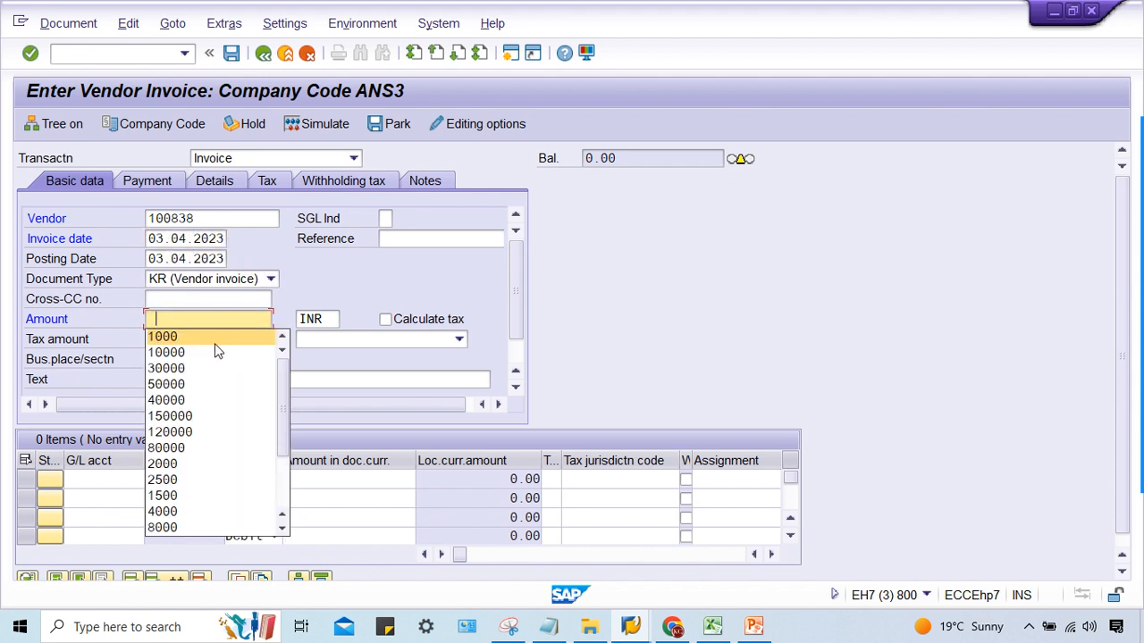
pyautogui.click(161, 336)
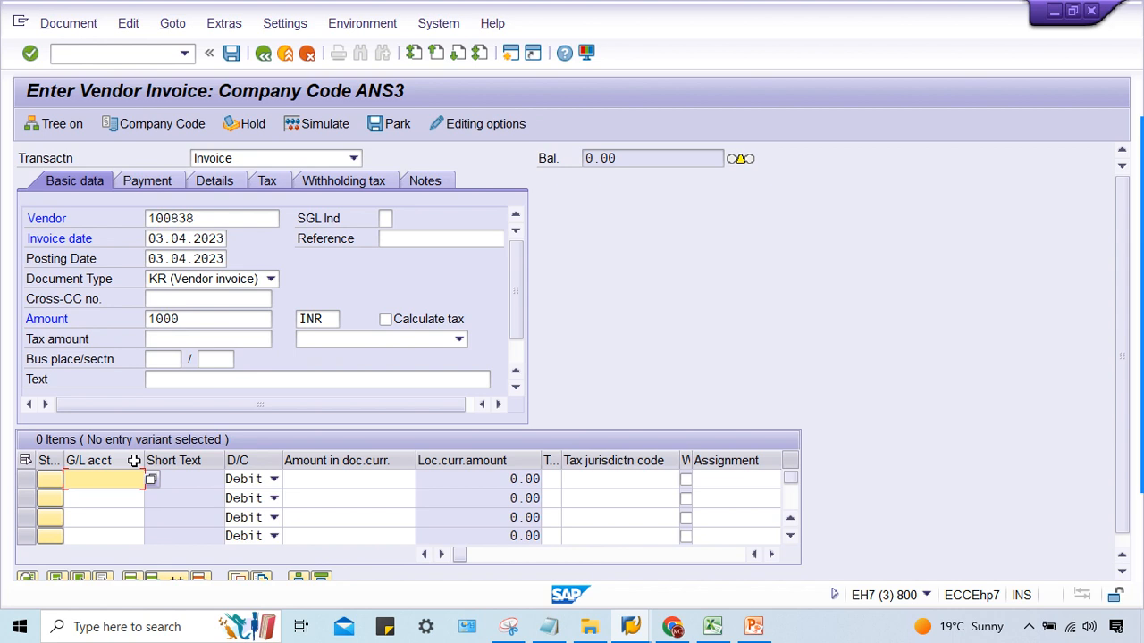
pyautogui.write('4000')
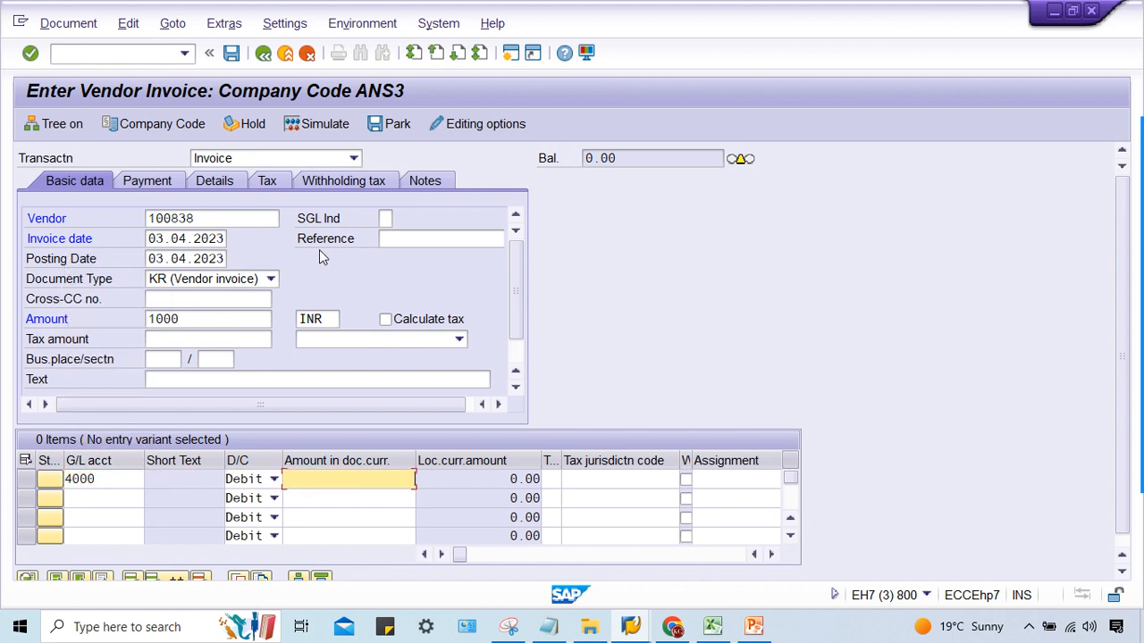
pyautogui.write('1000')
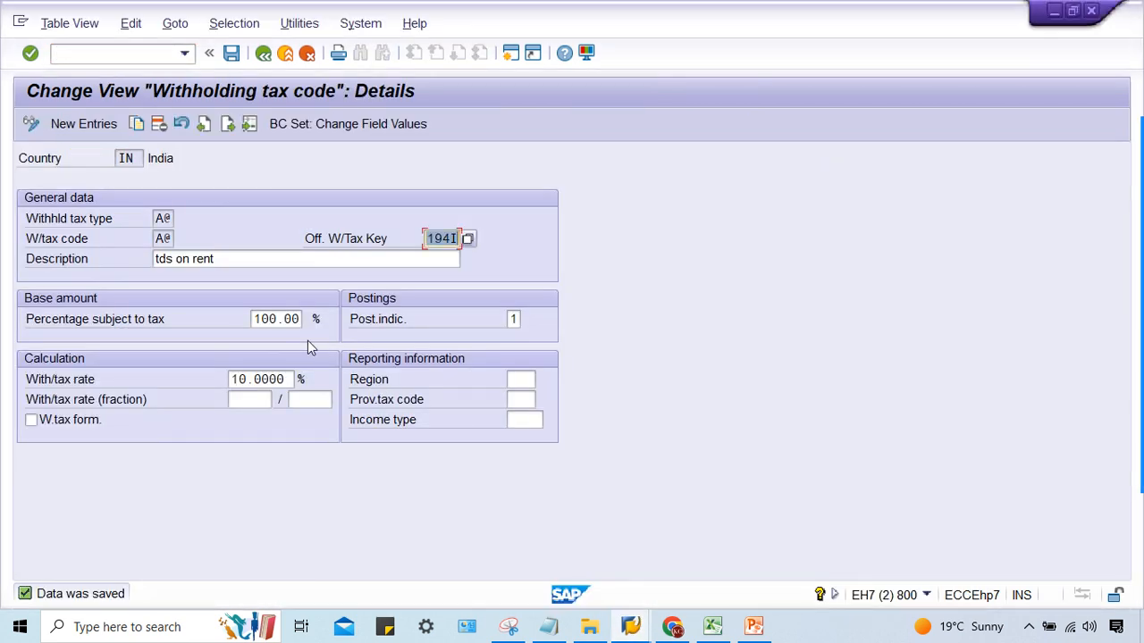
pyautogui.click(258, 379)
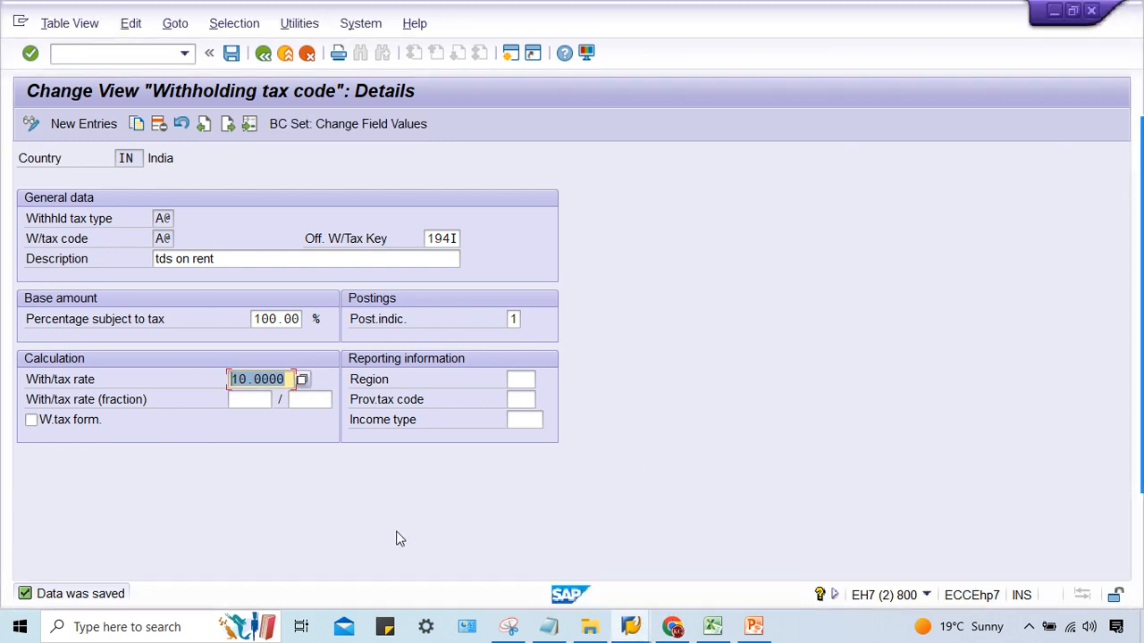
pyautogui.moveTo(329, 497)
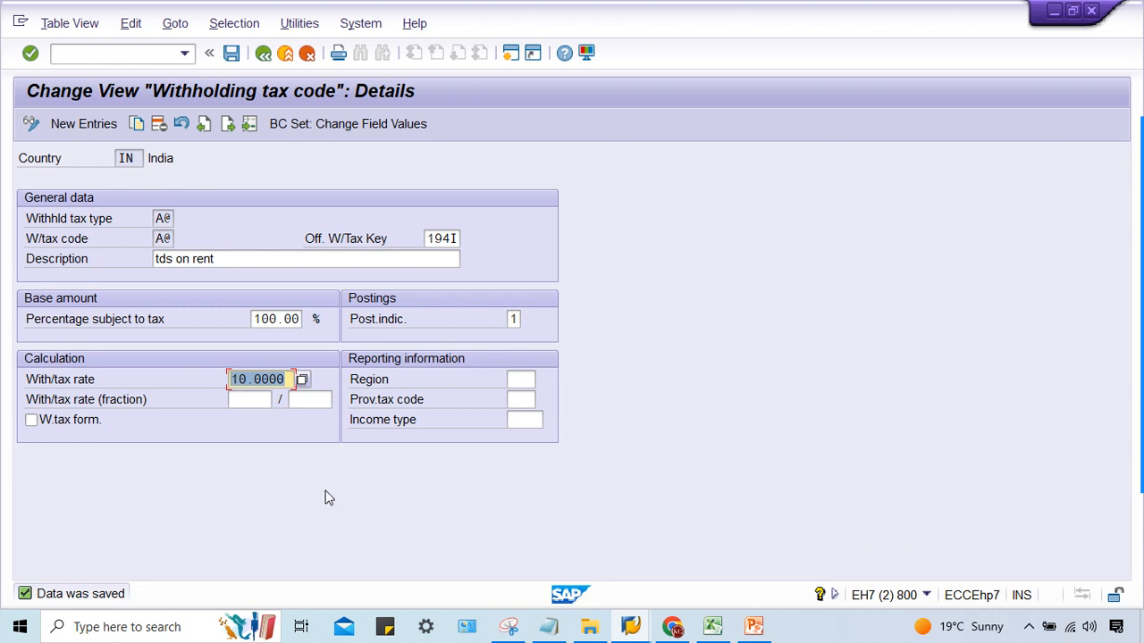